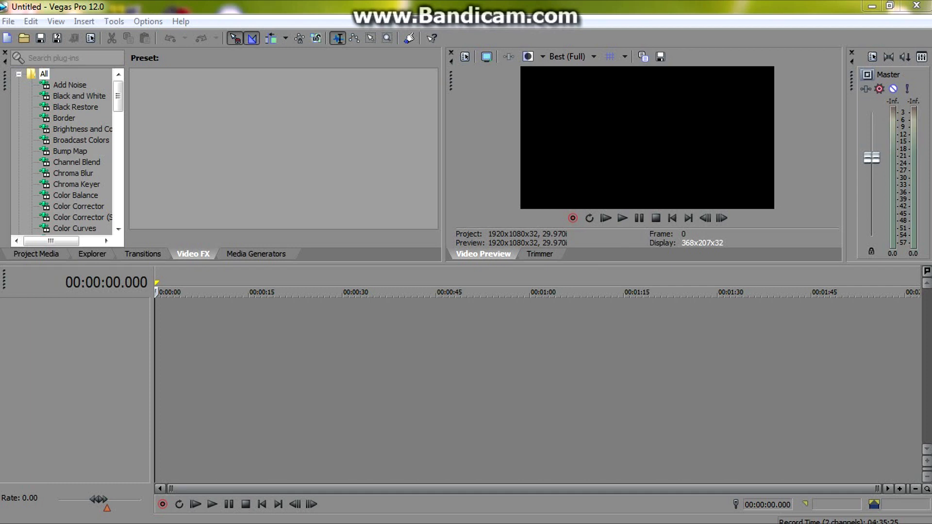
# Step: Switch back to Vegas and match the project video settings to the gameplay clip
pyautogui.press('alt+tab')
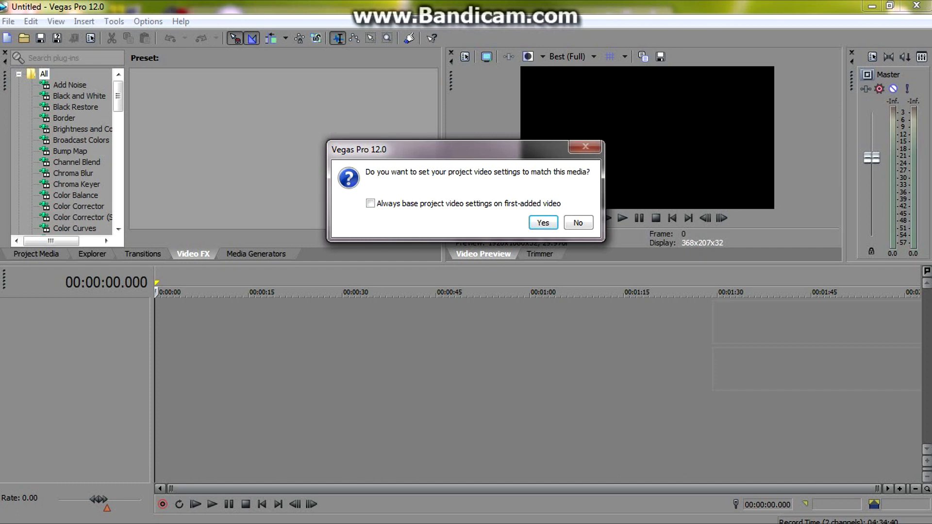
pyautogui.click(541, 223)
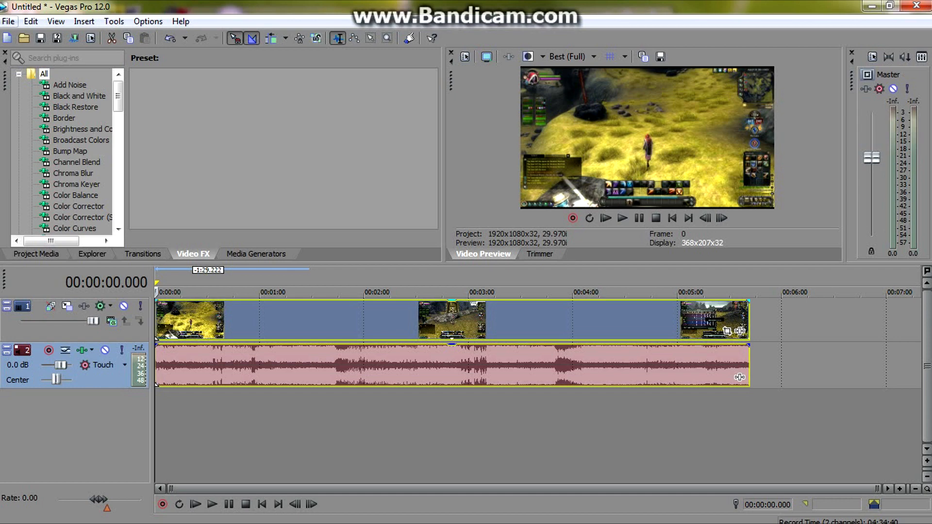
# Step: Import 'For the alliance PvP 1.mp4' into the project media via File > Import > Media
pyautogui.click(8, 21)
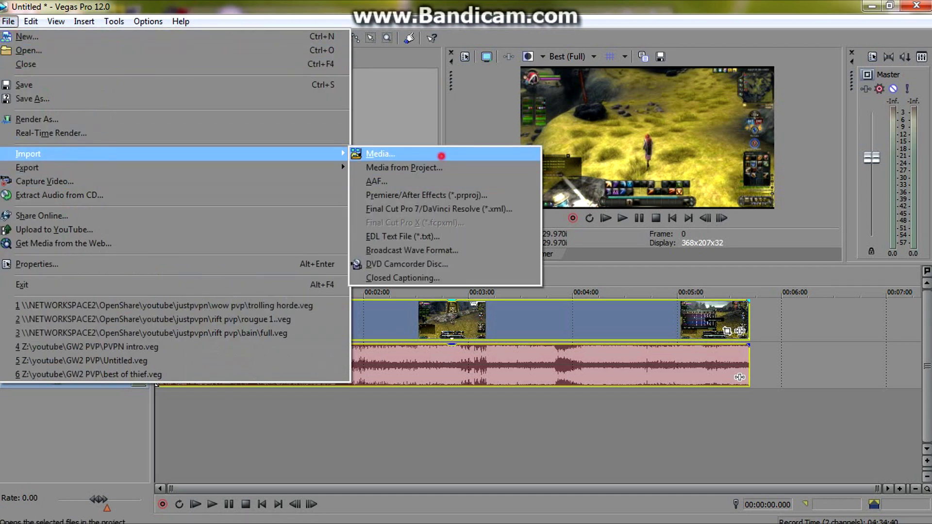
pyautogui.click(380, 153)
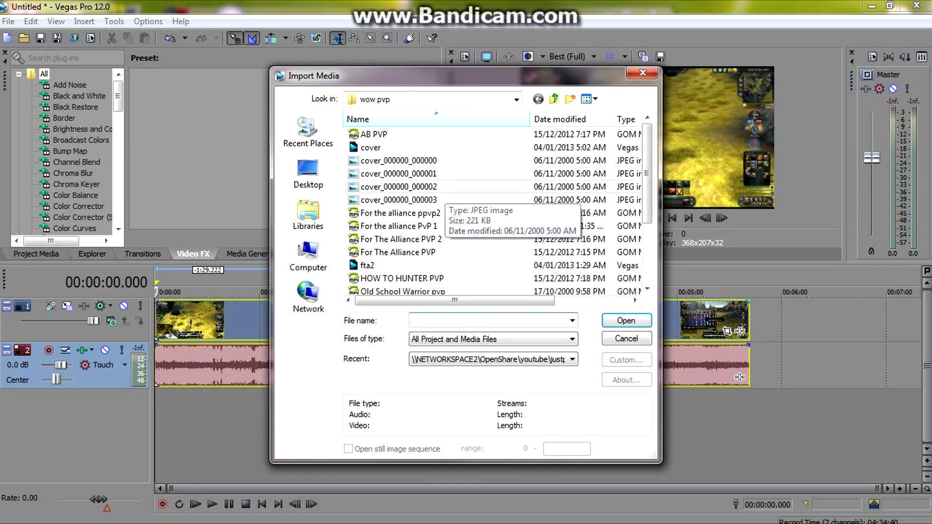
pyautogui.moveTo(399, 225)
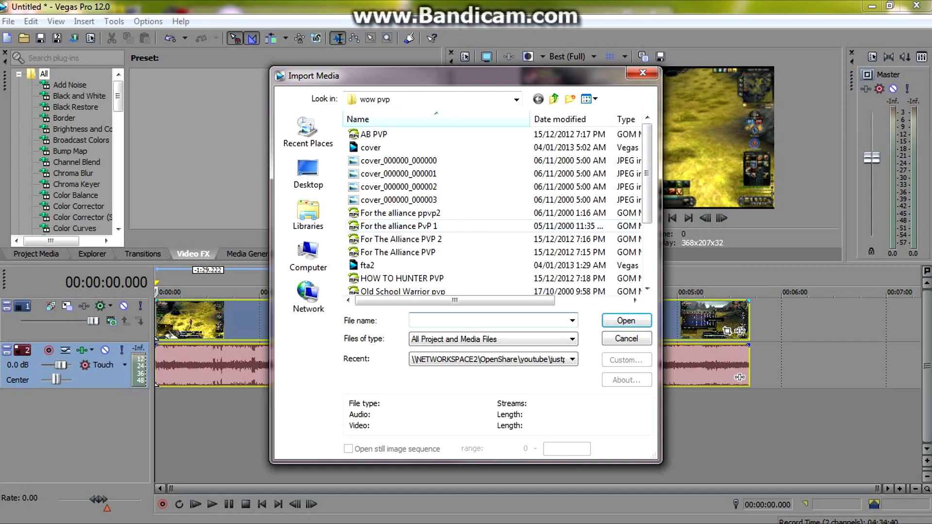
pyautogui.click(625, 320)
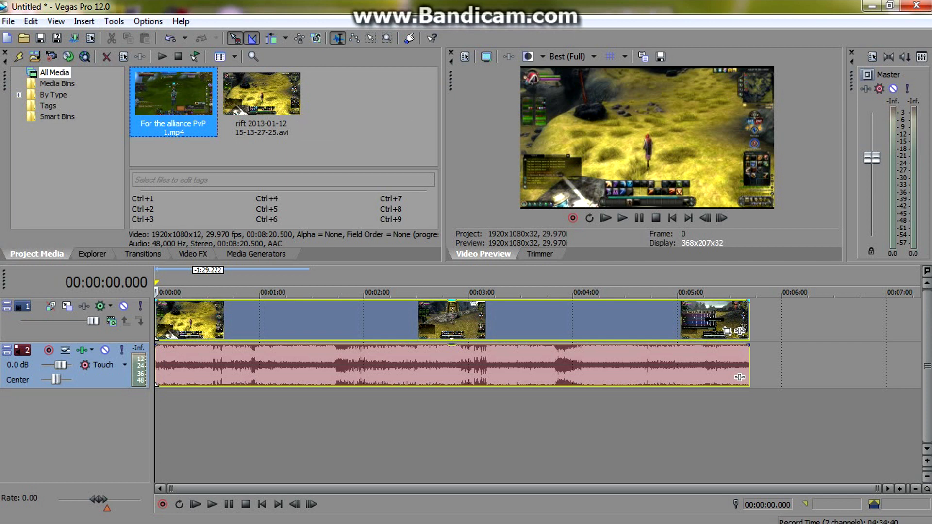
pyautogui.moveTo(40, 38)
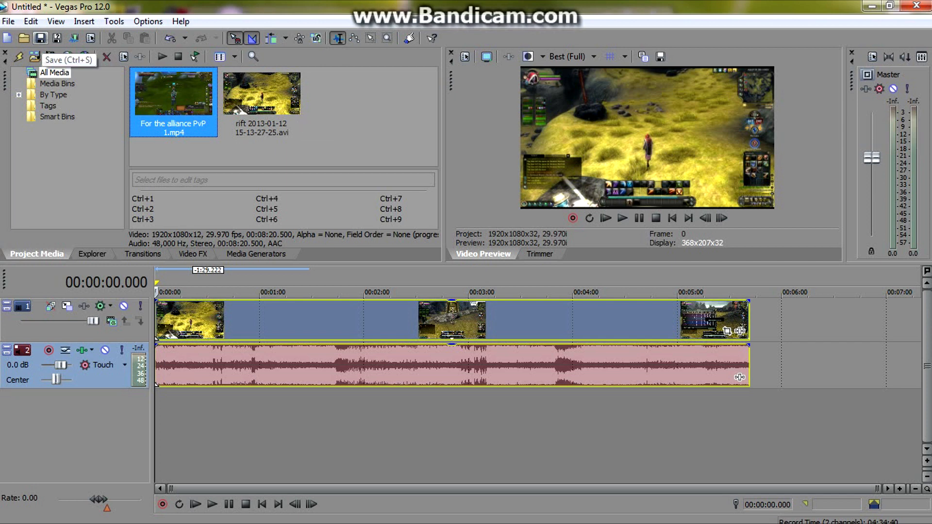
# Step: Open the Render As dialog from the File menu
pyautogui.click(8, 21)
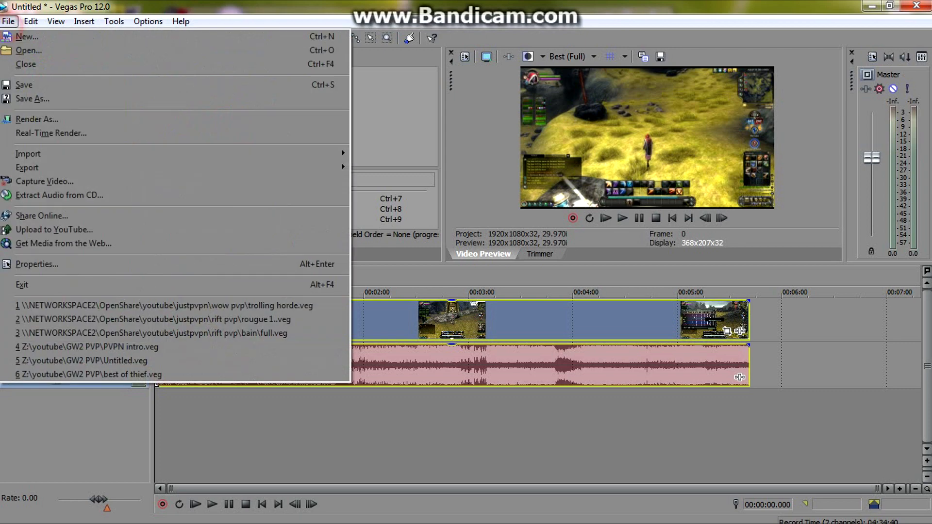
pyautogui.moveTo(27, 166)
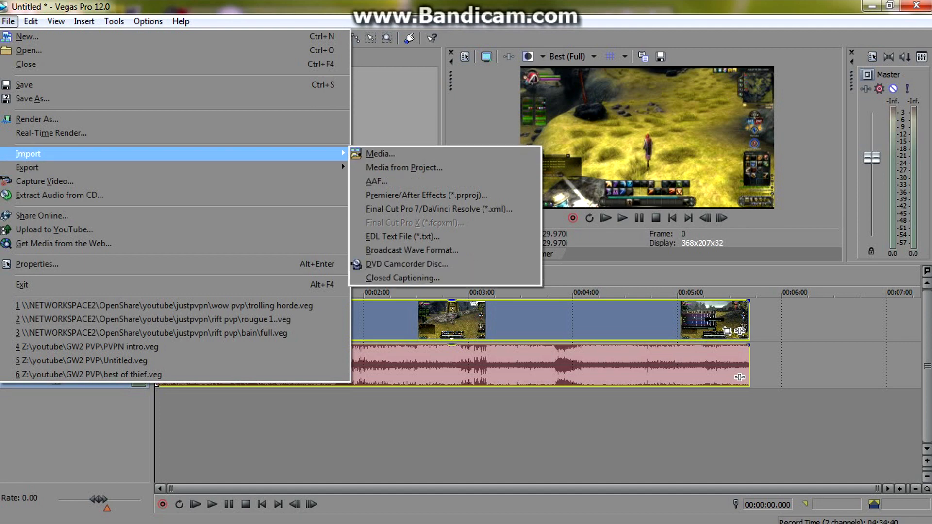
pyautogui.moveTo(37, 119)
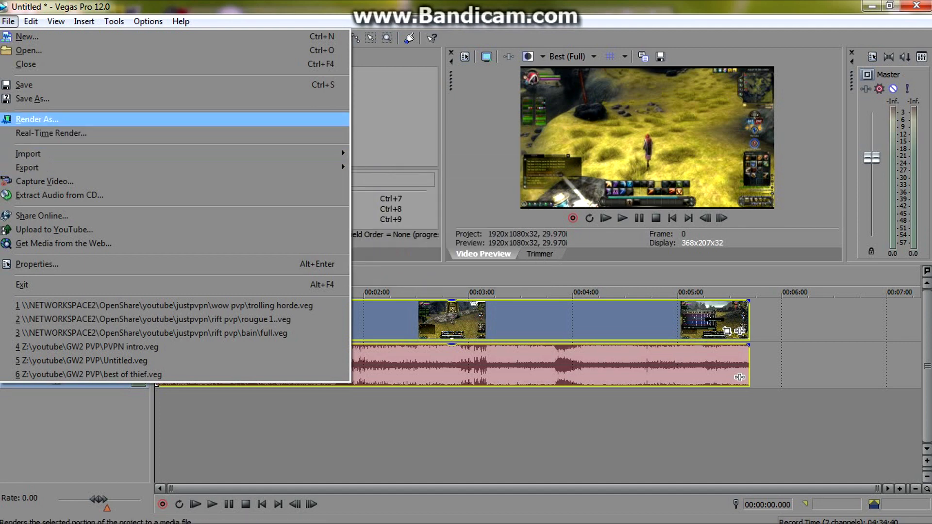
pyautogui.click(37, 119)
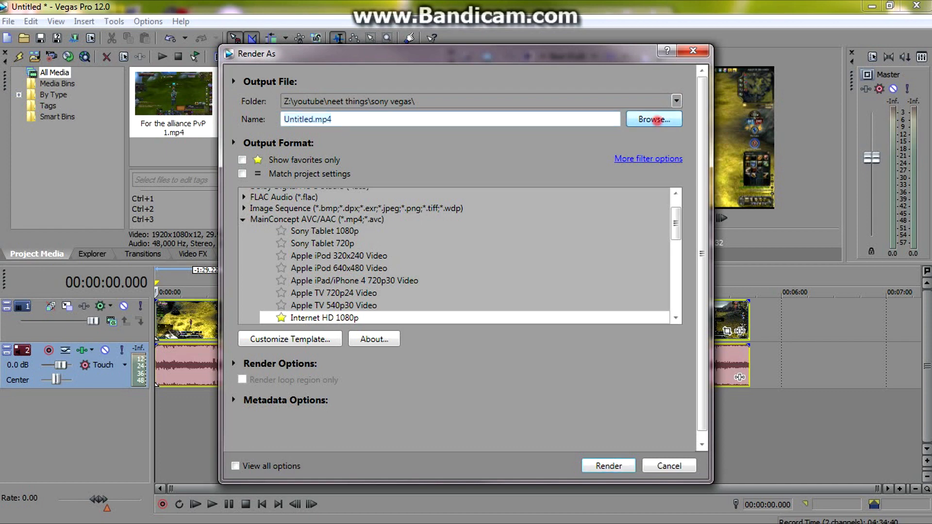
# Step: Set the render output folder to New Volume (D:), keeping the file name Untitled
pyautogui.click(653, 119)
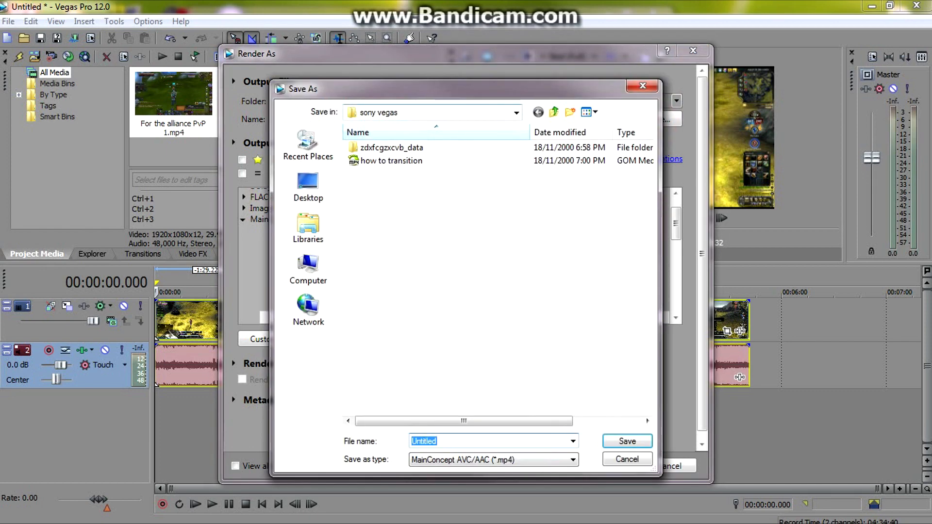
pyautogui.click(308, 269)
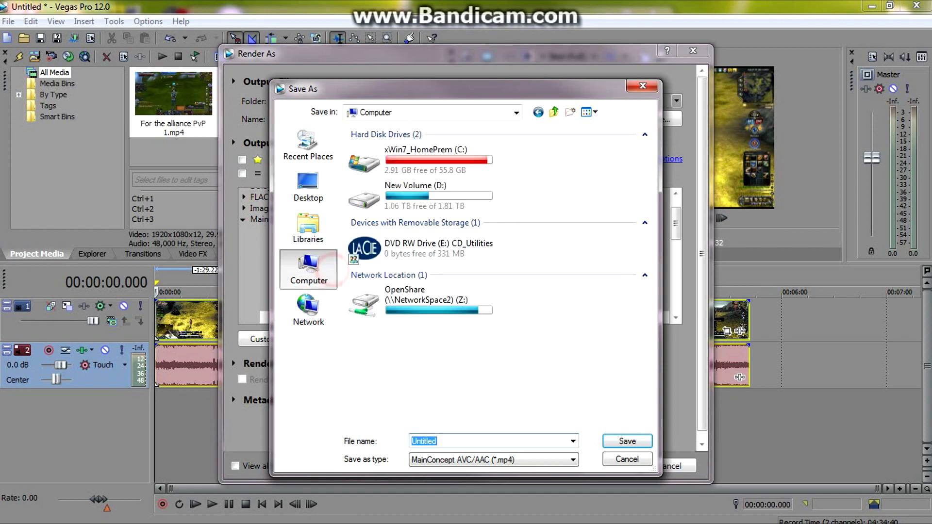
pyautogui.doubleClick(416, 196)
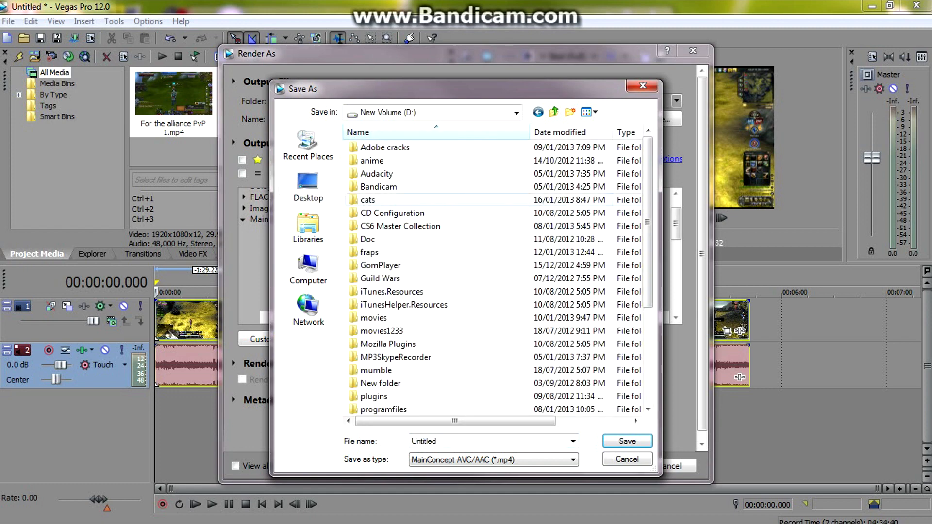
pyautogui.click(376, 173)
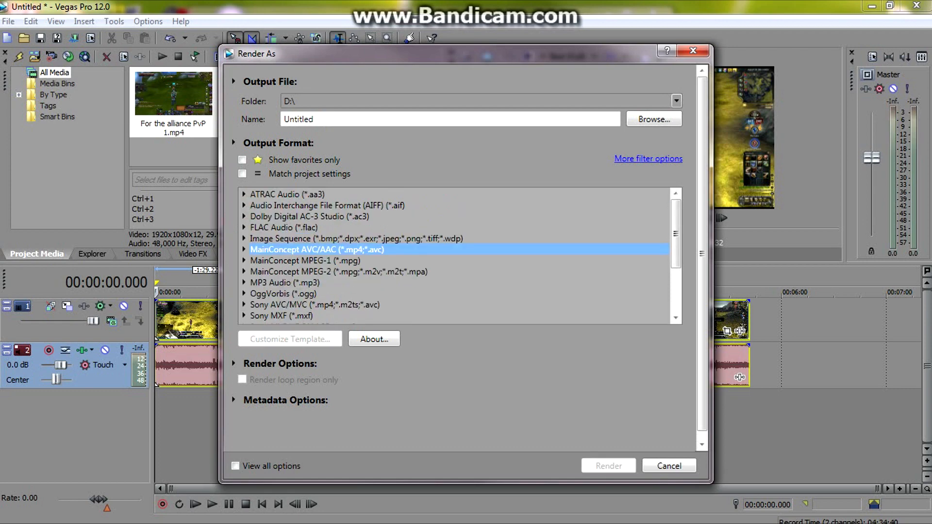
# Step: Choose the MainConcept AVC/AAC Internet HD 1080p template and render Untitled.mp4 to D:
pyautogui.scroll(-3)
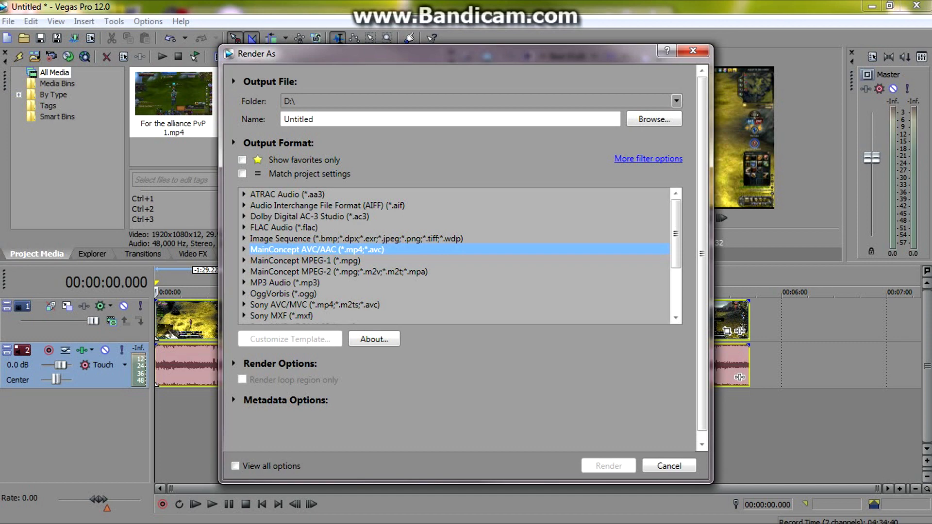
pyautogui.click(243, 249)
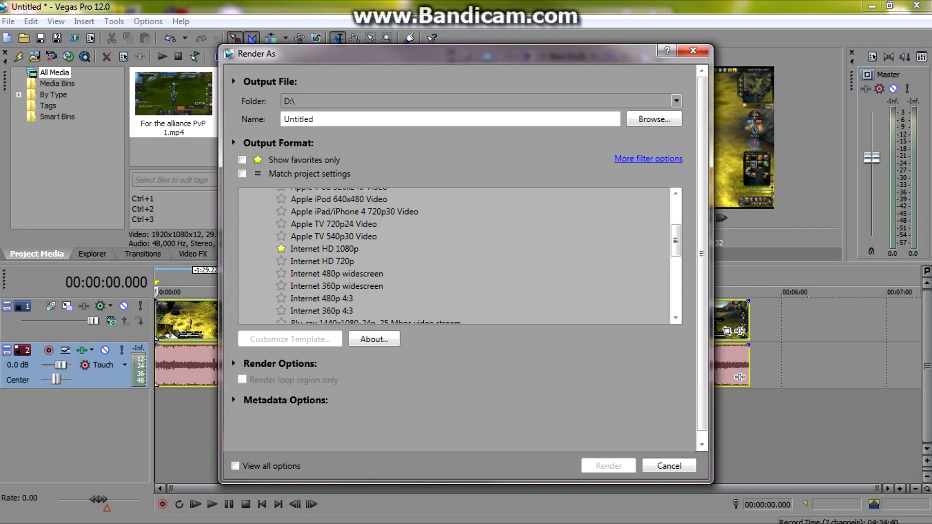
pyautogui.click(324, 248)
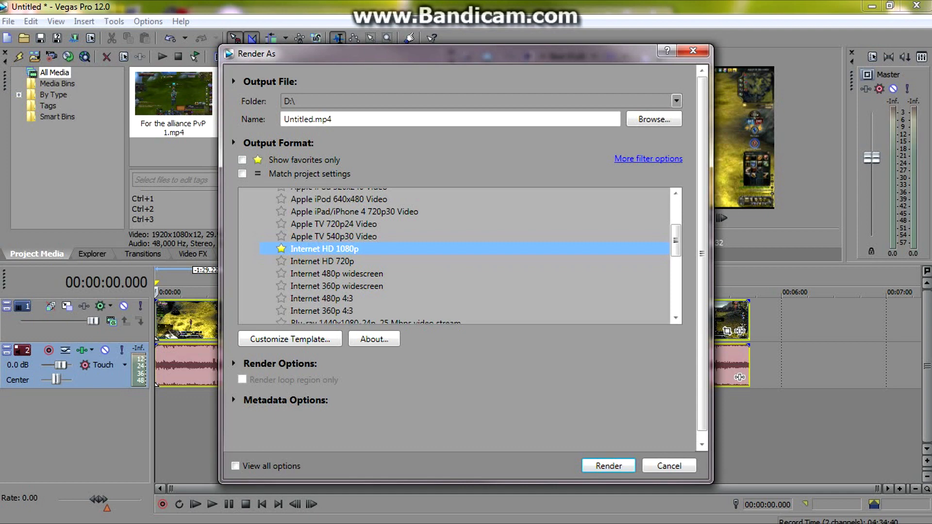
pyautogui.click(607, 465)
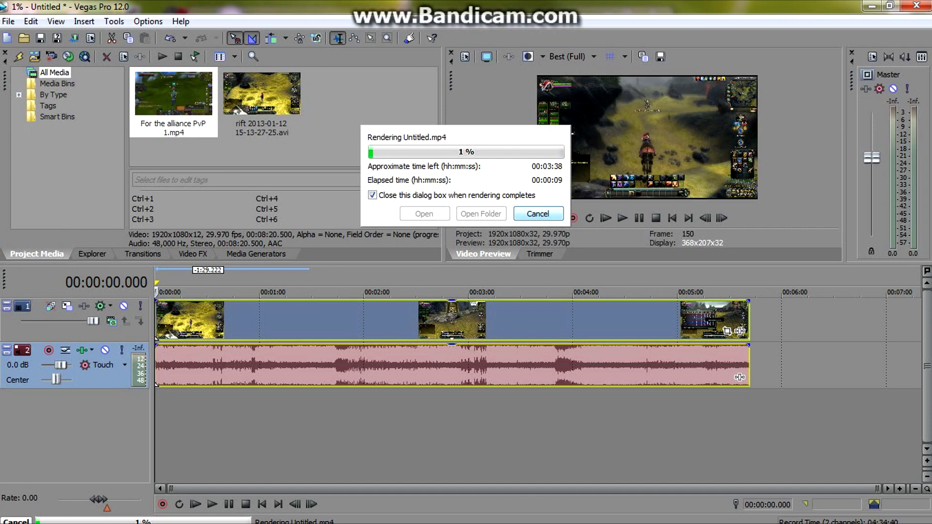
# Step: Cancel the render at 1 percent, then reopen and dismiss the Render As dialog
pyautogui.click(536, 214)
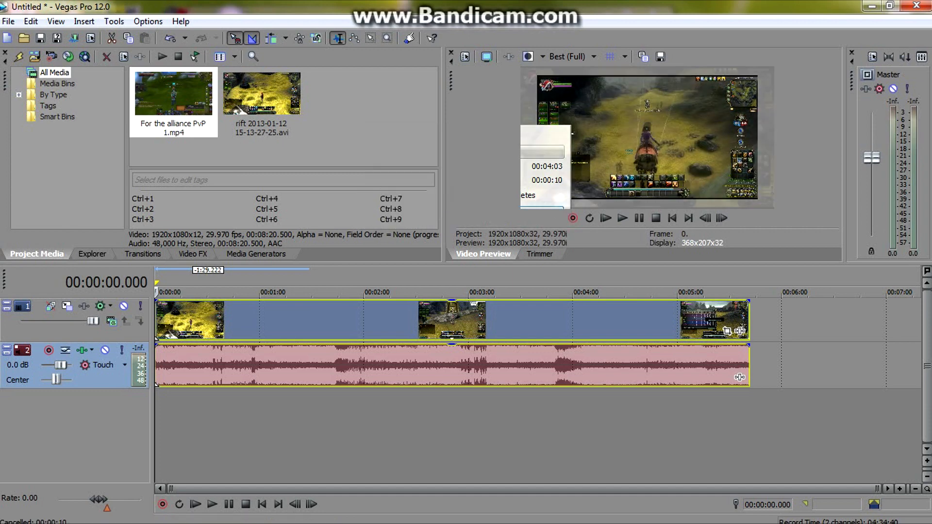
pyautogui.click(8, 21)
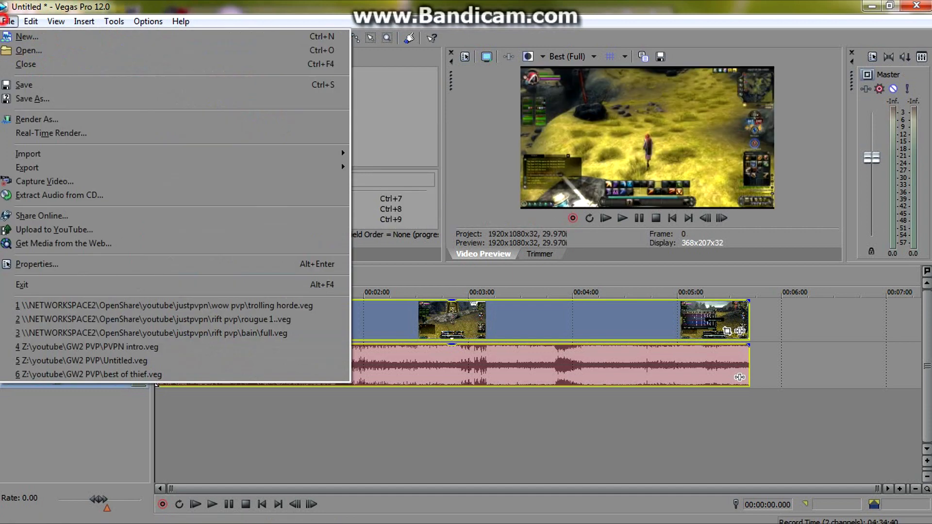
pyautogui.moveTo(36, 118)
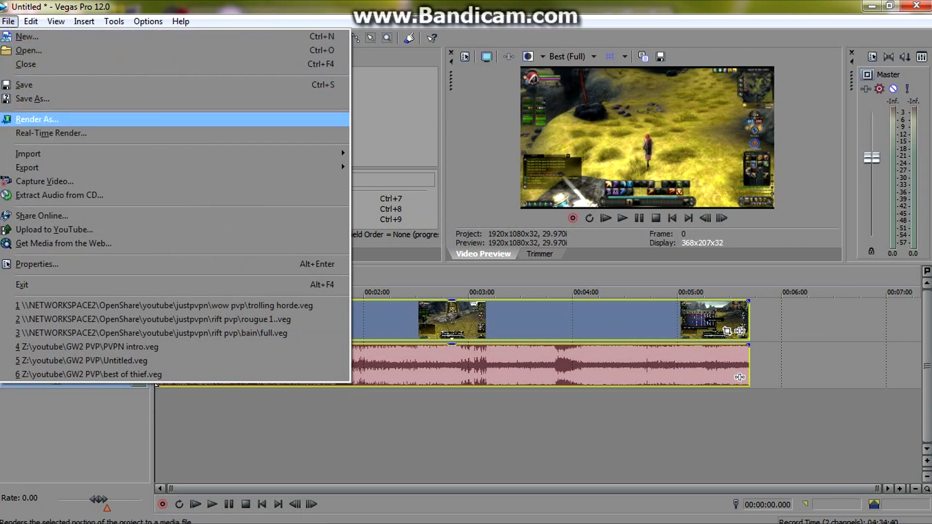
pyautogui.click(37, 119)
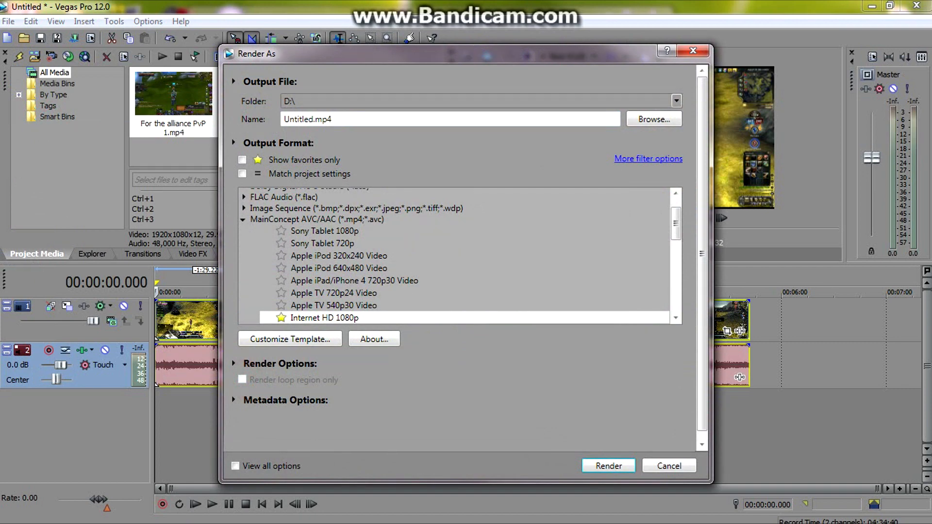
pyautogui.click(668, 465)
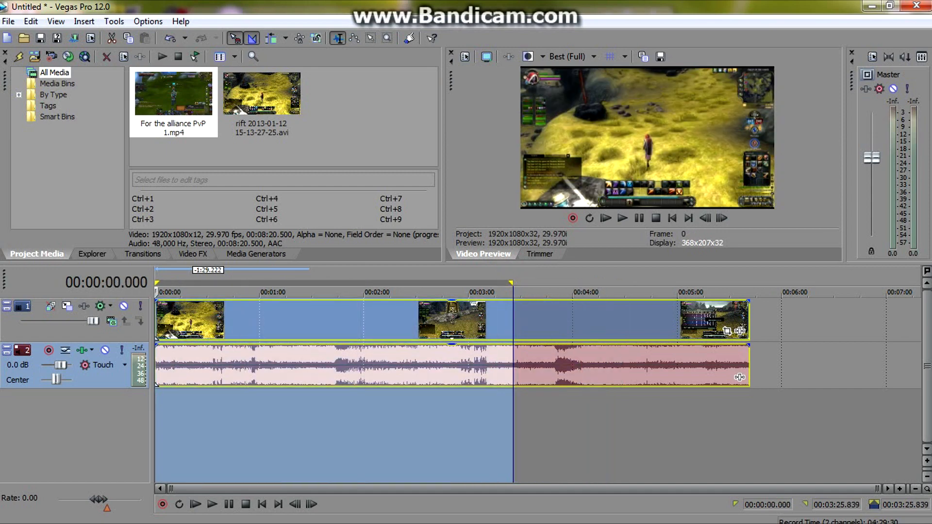
# Step: Render only the loop region with Internet HD 1080p, then cancel it at 1 percent
pyautogui.click(8, 21)
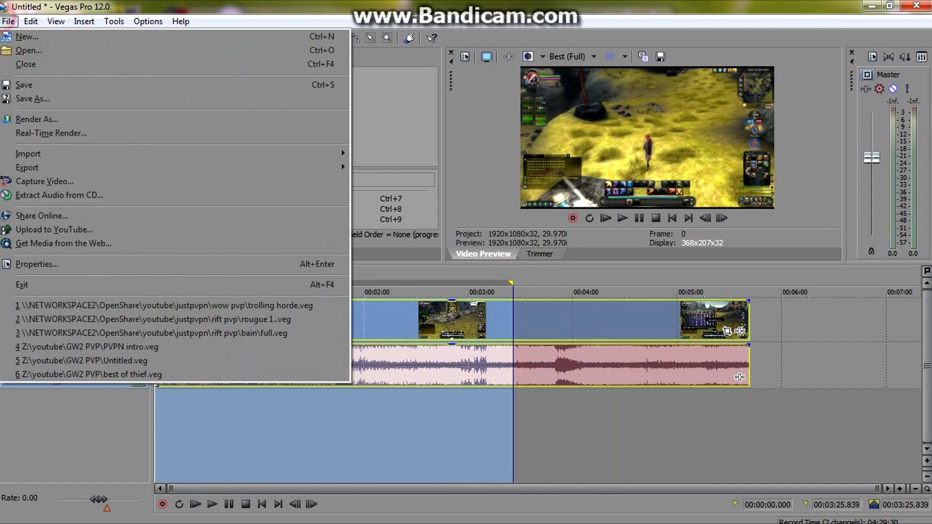
pyautogui.moveTo(37, 118)
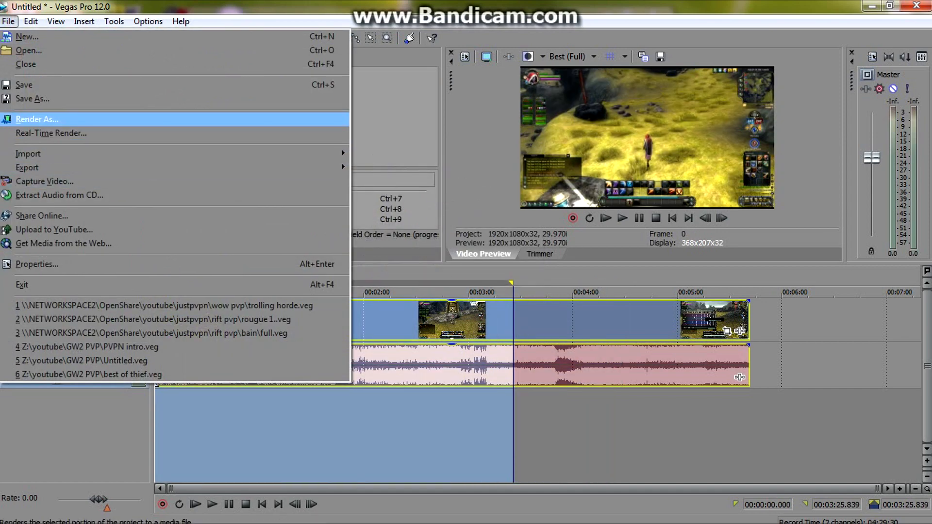
pyautogui.click(37, 119)
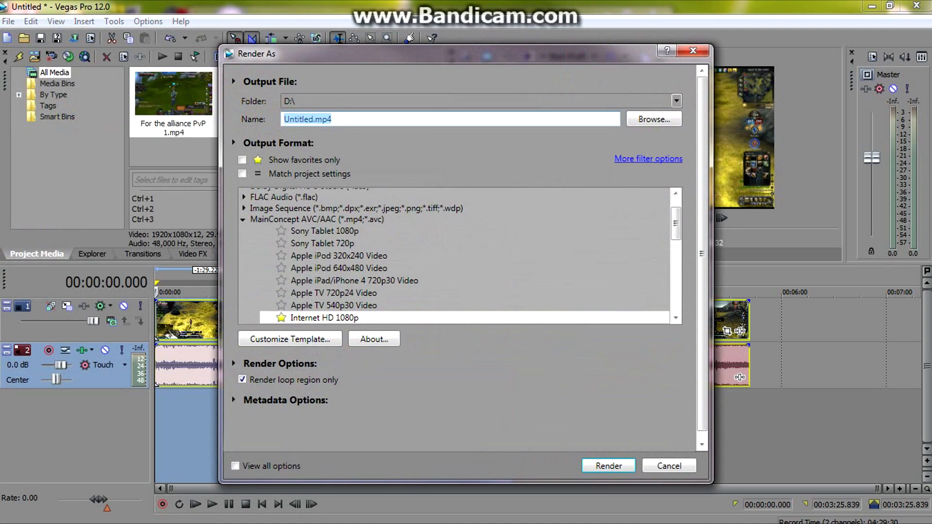
pyautogui.click(243, 379)
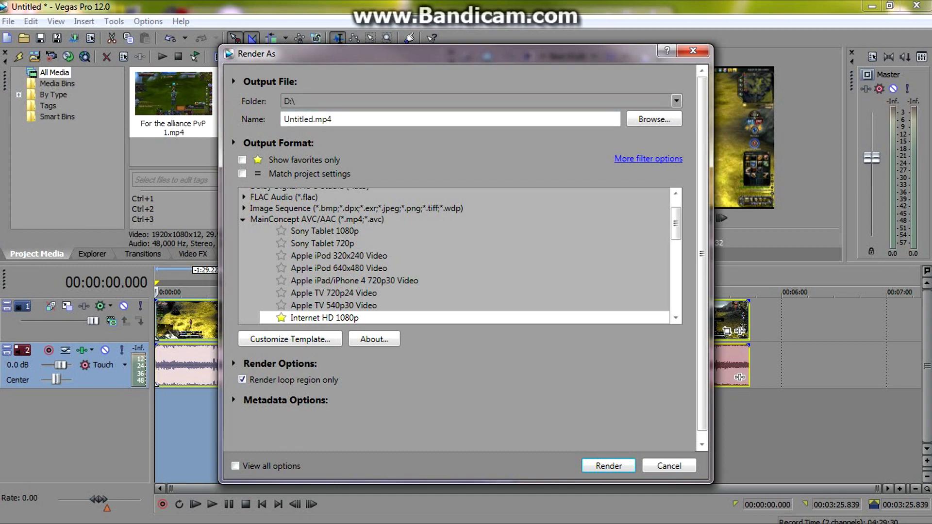
pyautogui.click(607, 465)
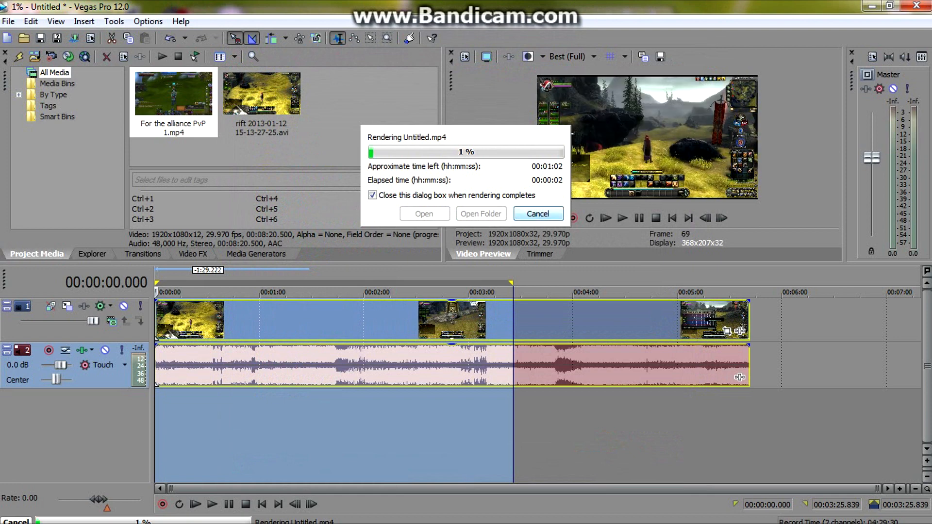
pyautogui.click(537, 213)
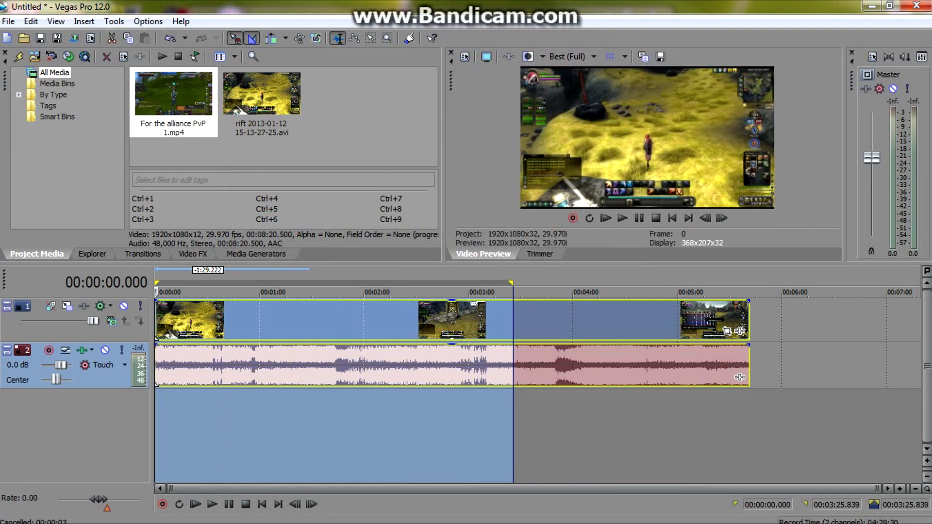